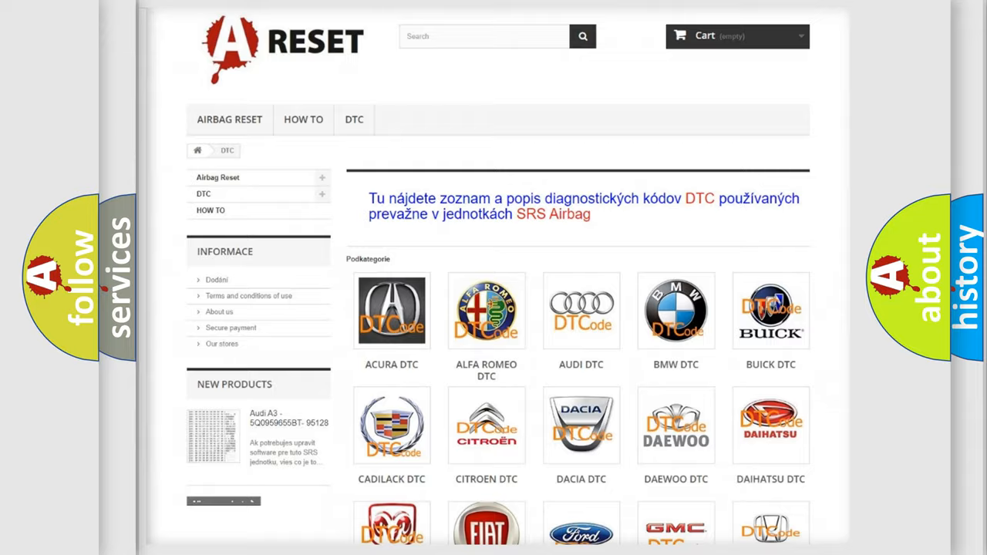
- Open the Pontiac tile from the DTC brand grid and scroll through its trouble code list
scroll(down, 3)
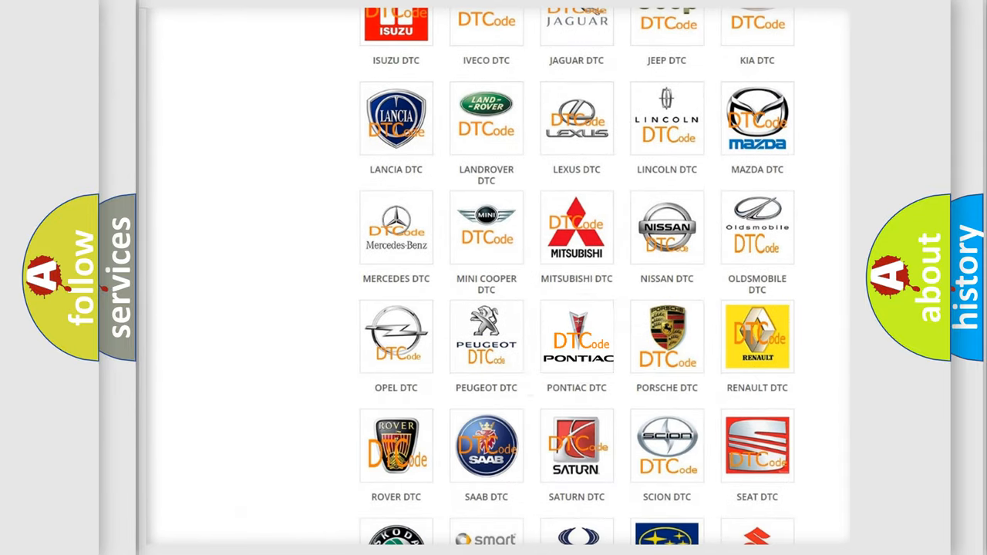
click(576, 337)
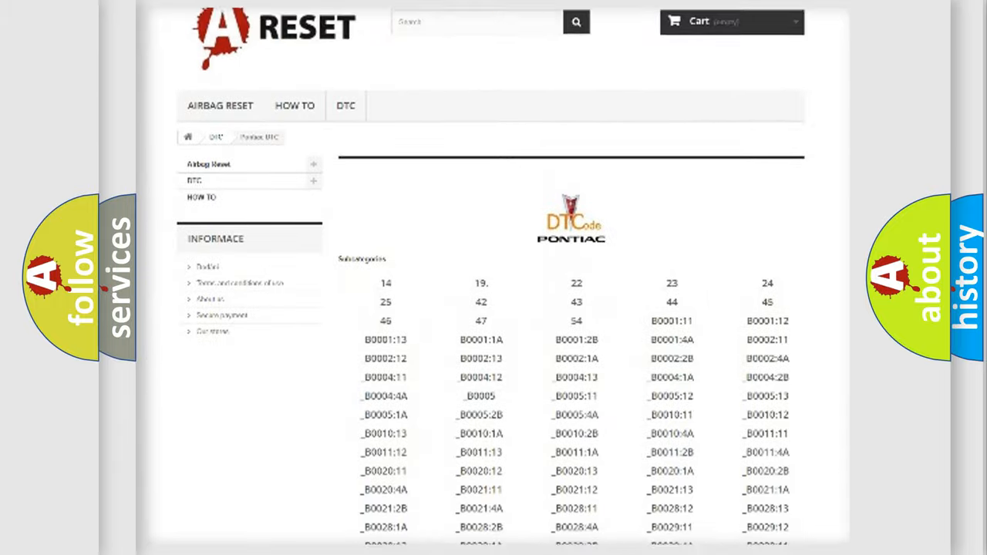
scroll(down, 3)
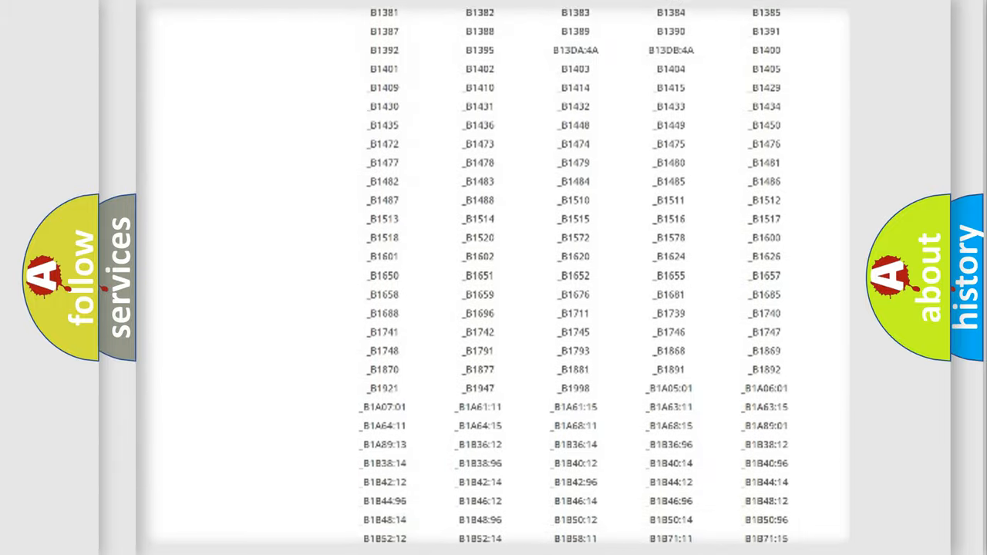